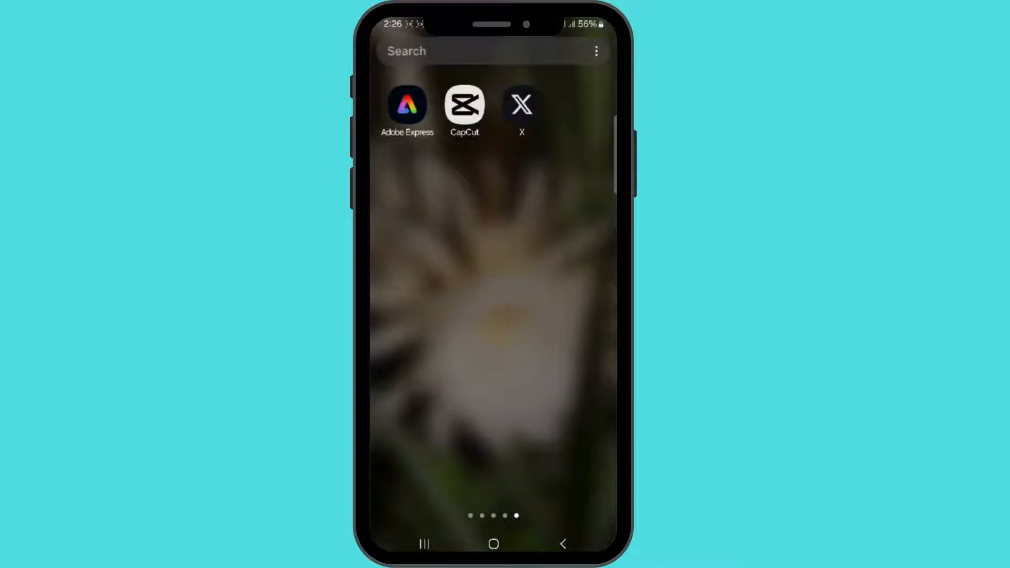
# Launch the X app from the Android home screen to reach the For you feed
pyautogui.click(520, 105)
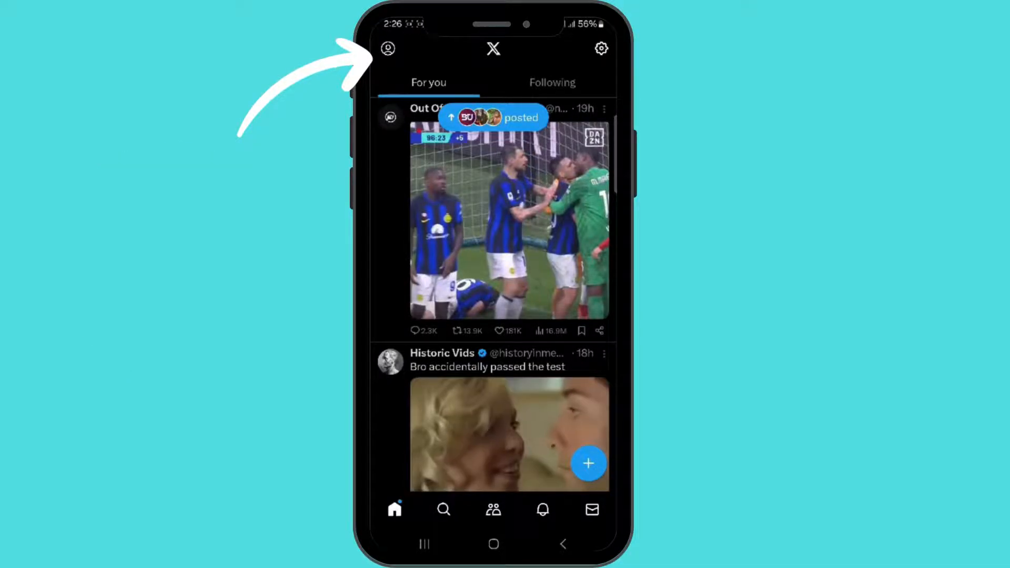
# Navigate via the profile side menu and Settings & Support into Settings and privacy
pyautogui.click(388, 48)
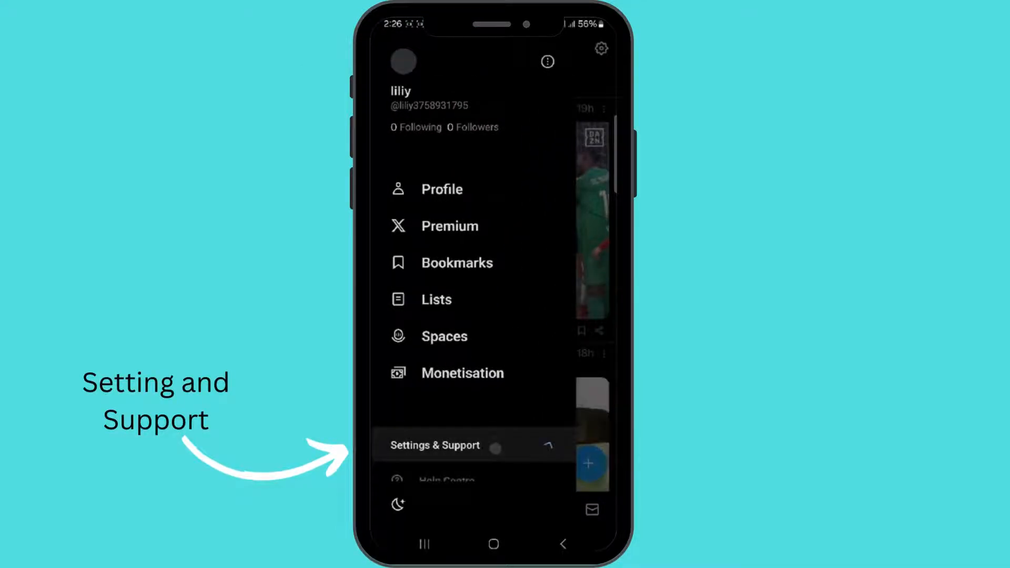
pyautogui.click(434, 445)
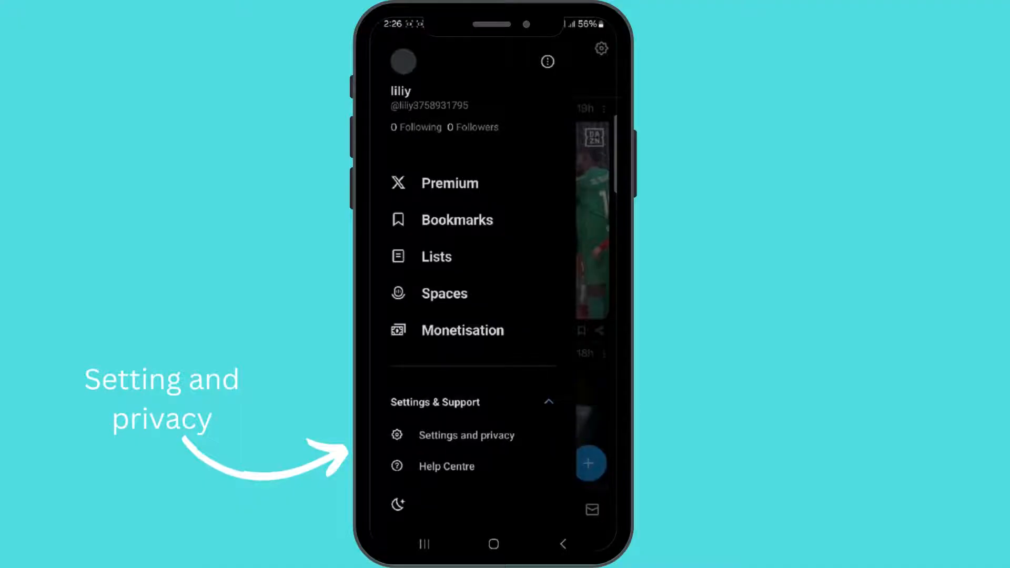
pyautogui.click(466, 435)
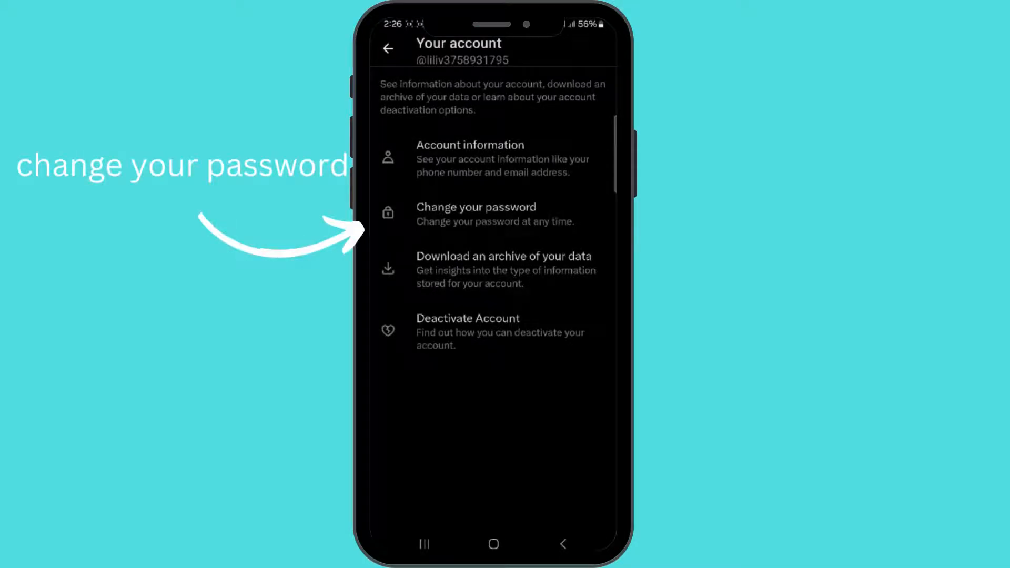
# Enter the current password in the Change your password form
pyautogui.click(476, 213)
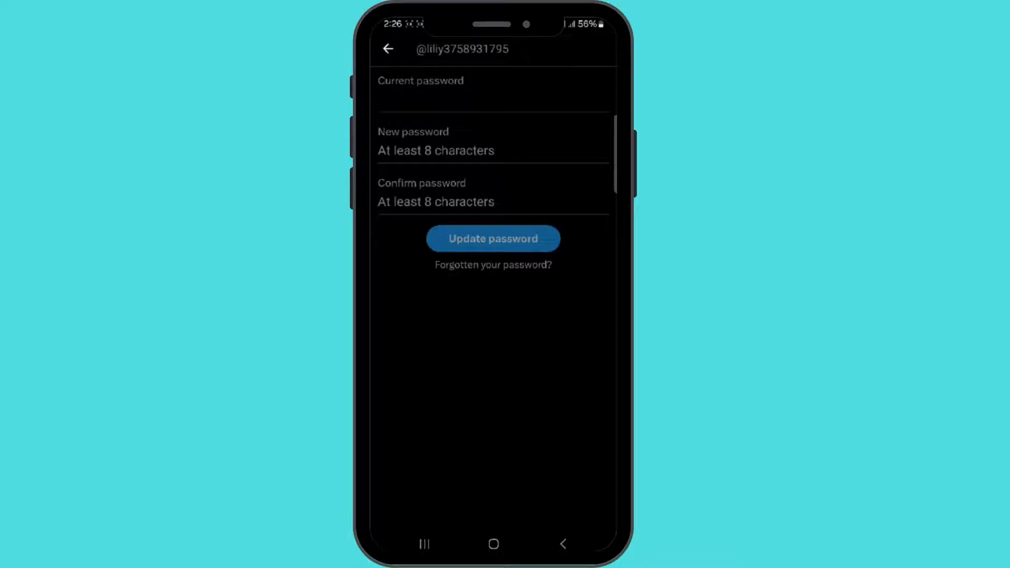
pyautogui.click(492, 97)
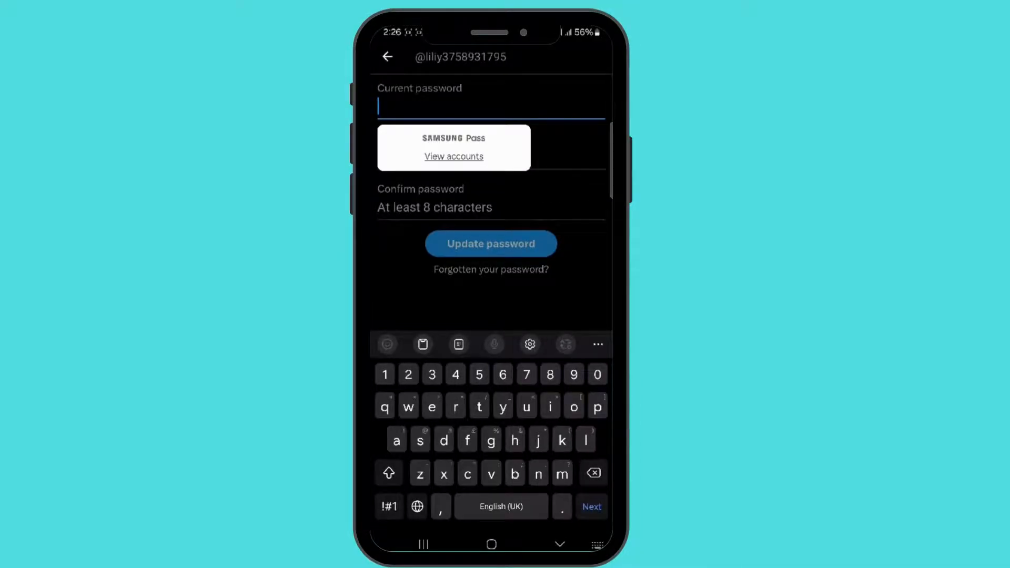
pyautogui.write('•')
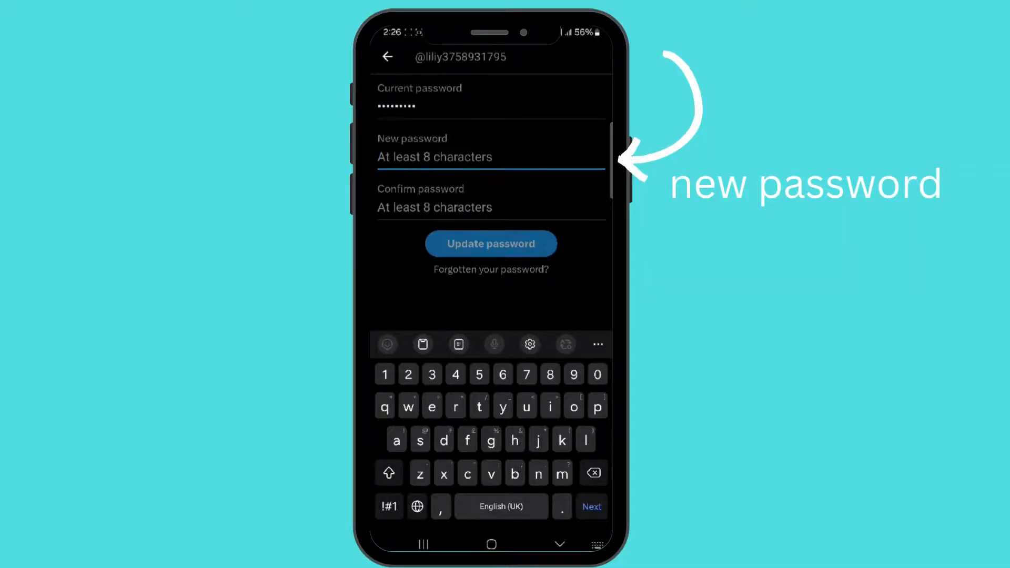
# Enter and confirm the new password, then submit it with Update password
pyautogui.write('l')
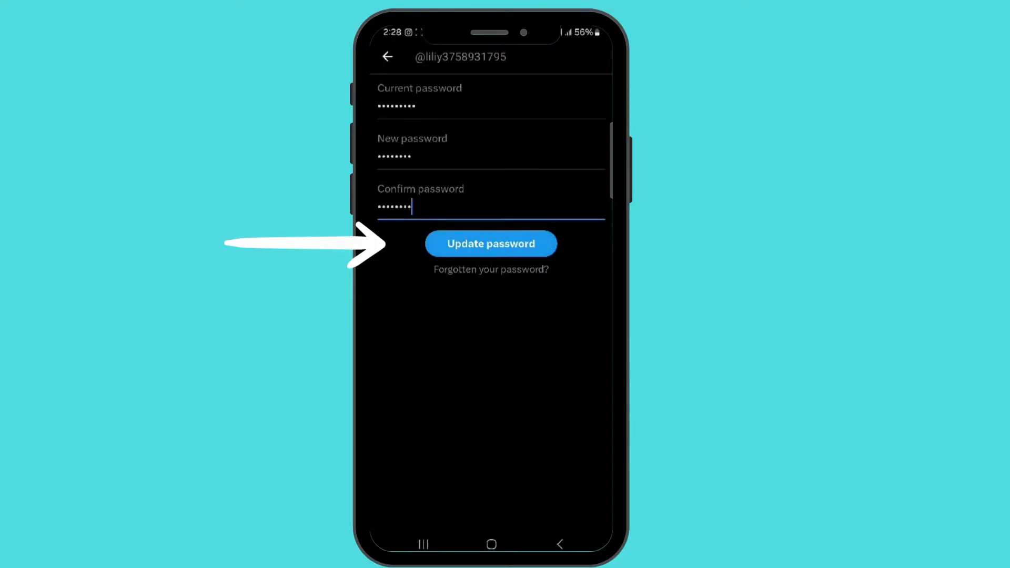
pyautogui.click(491, 243)
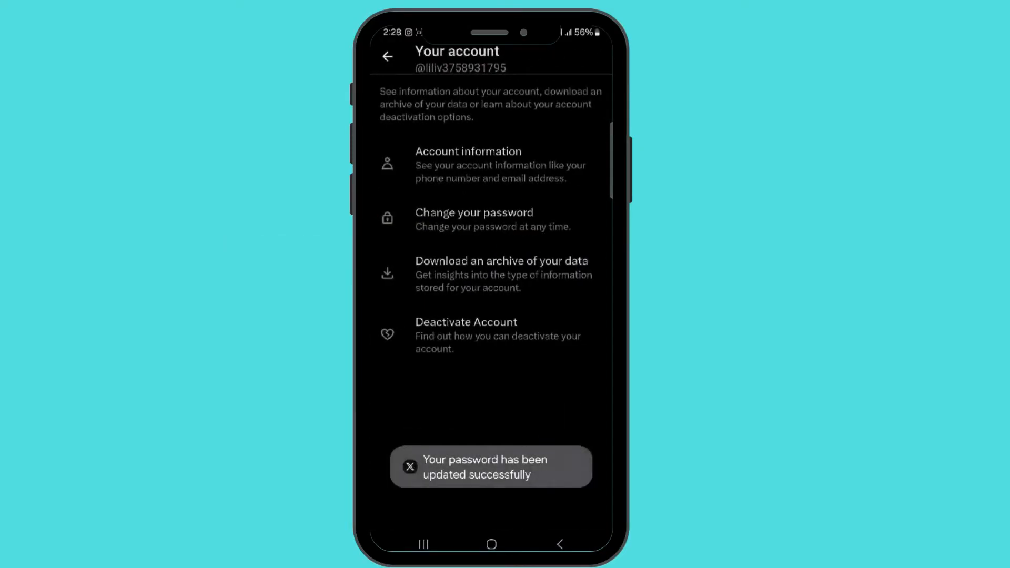